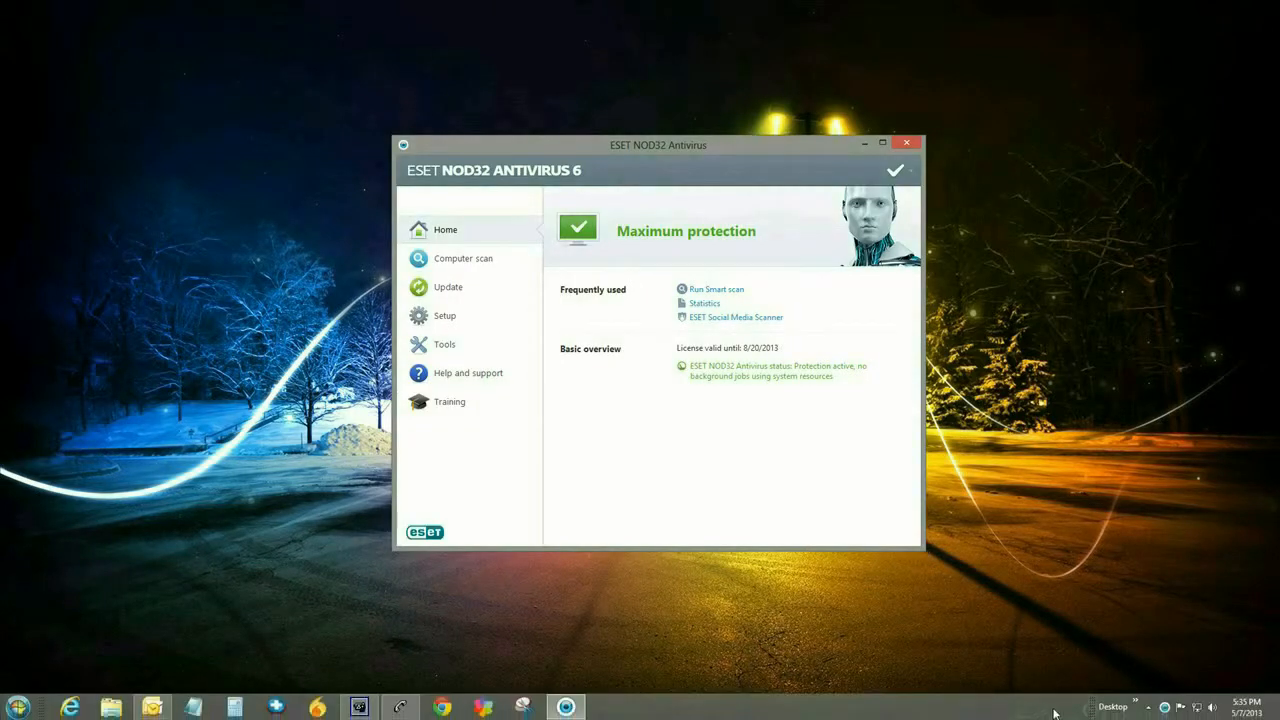
{"action": "mouse_move", "coordinate": [1150, 708]}
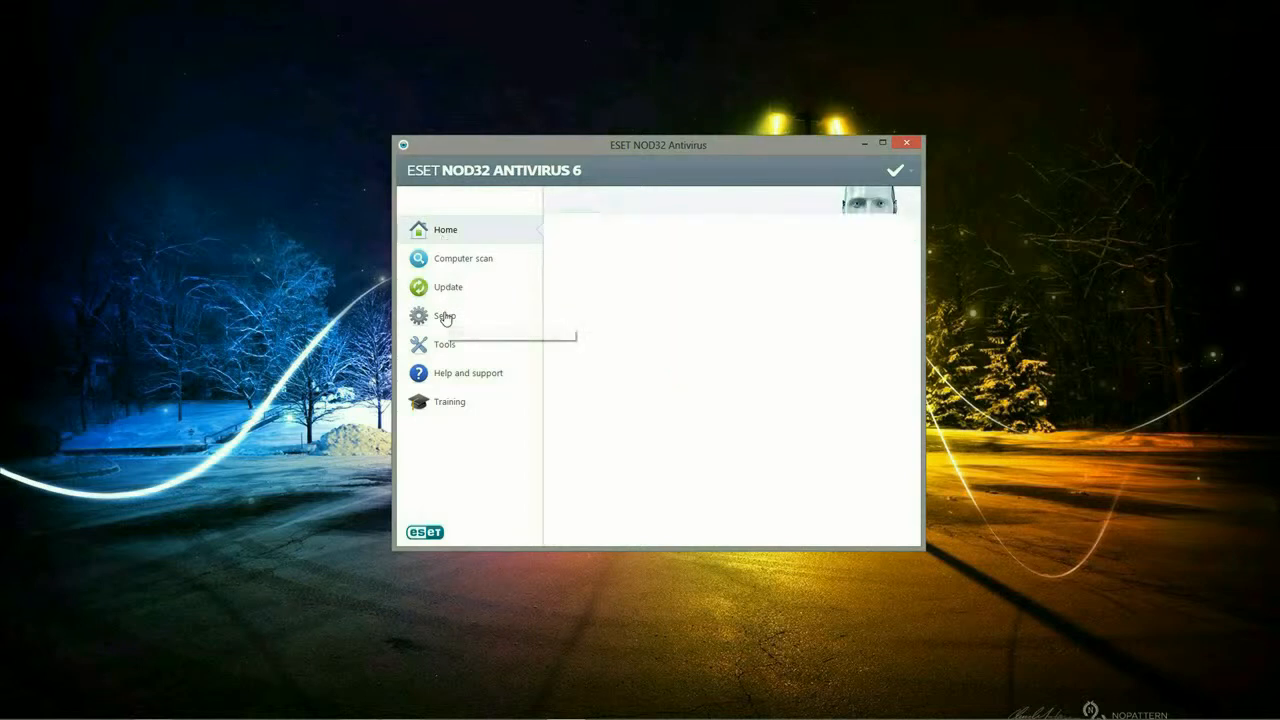
- Reach the Import and export settings dialog from the Setup pane
{"action": "left_click", "coordinate": [444, 316]}
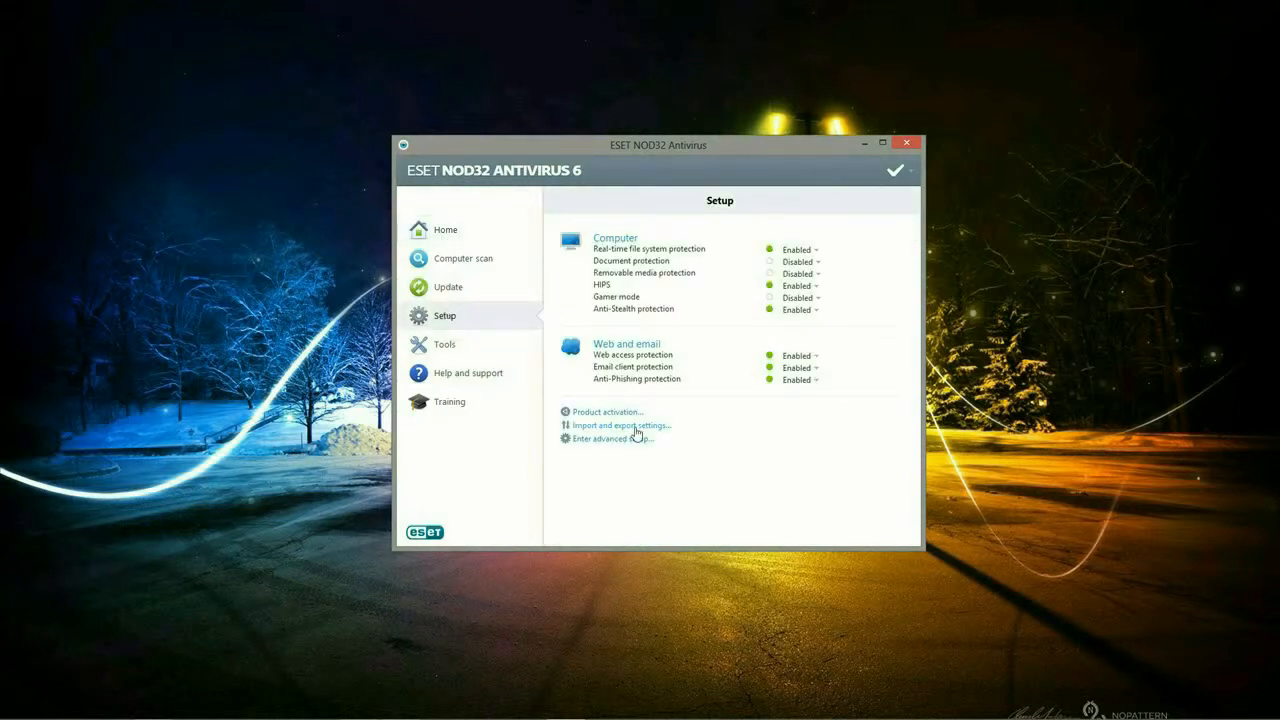
{"action": "left_click", "coordinate": [620, 424]}
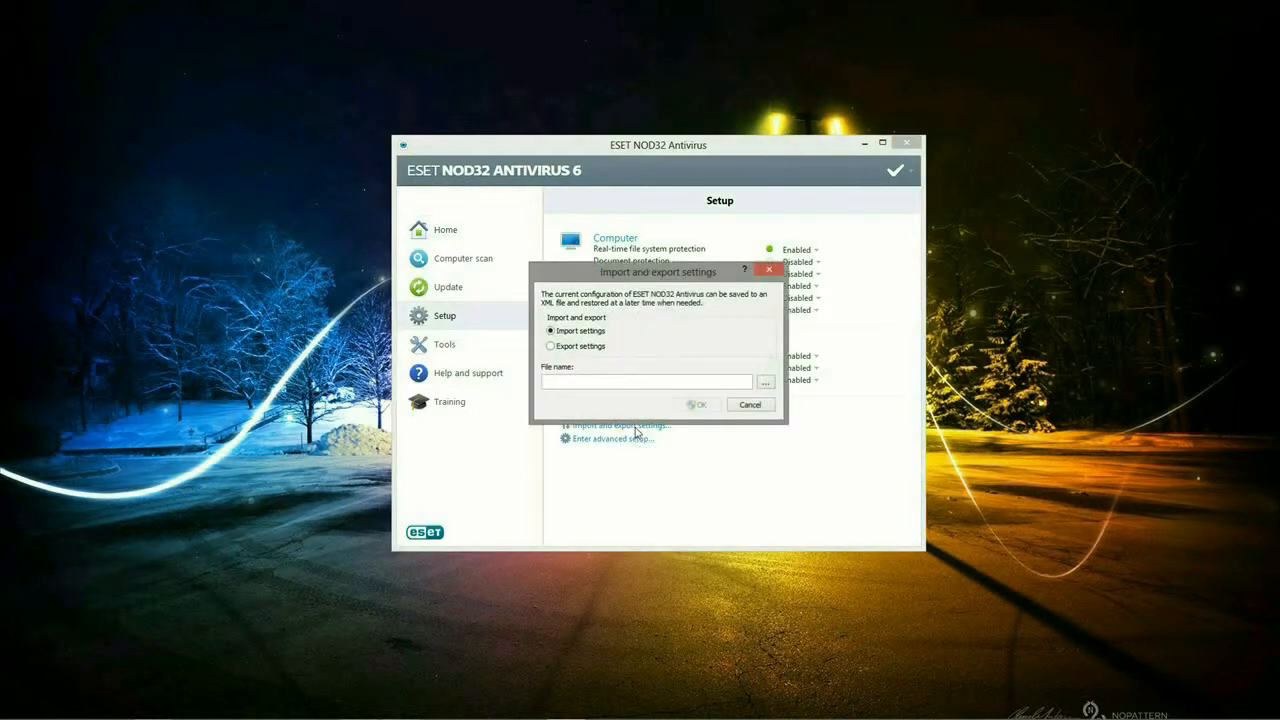
{"action": "mouse_move", "coordinate": [570, 352]}
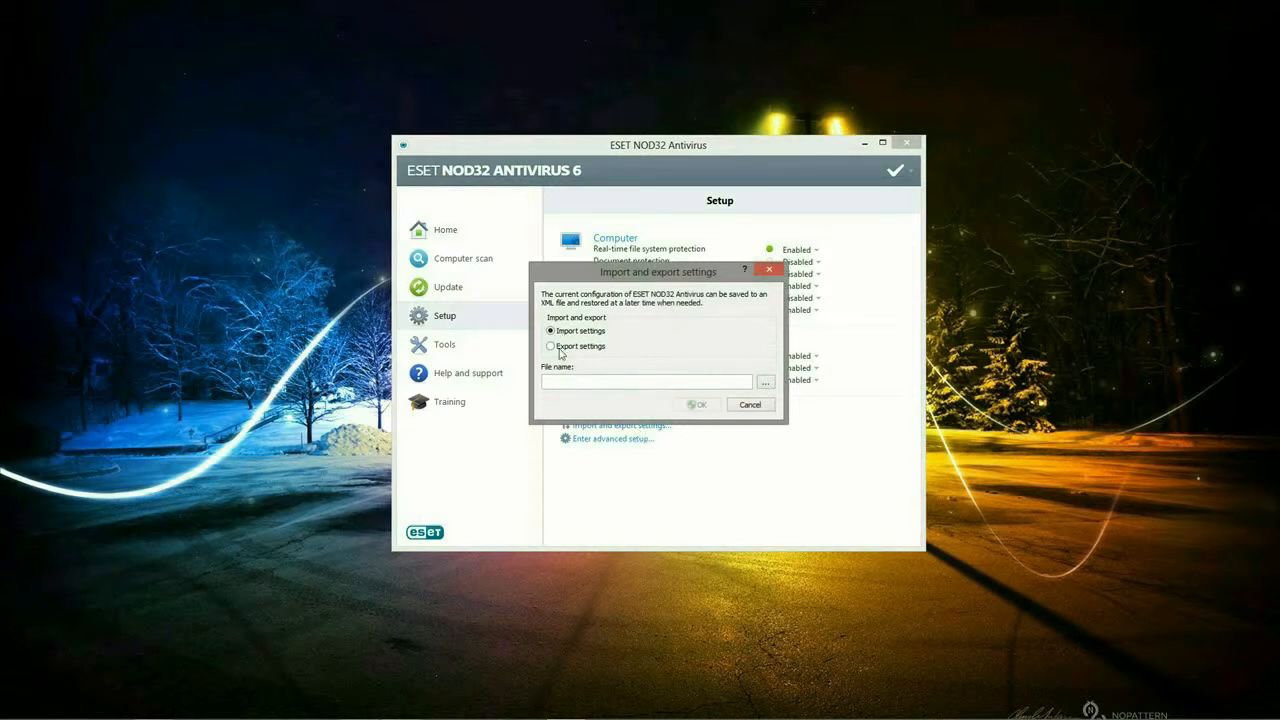
- Export the current settings as ESET.xml saved to the Desktop and confirm
{"action": "left_click", "coordinate": [550, 346]}
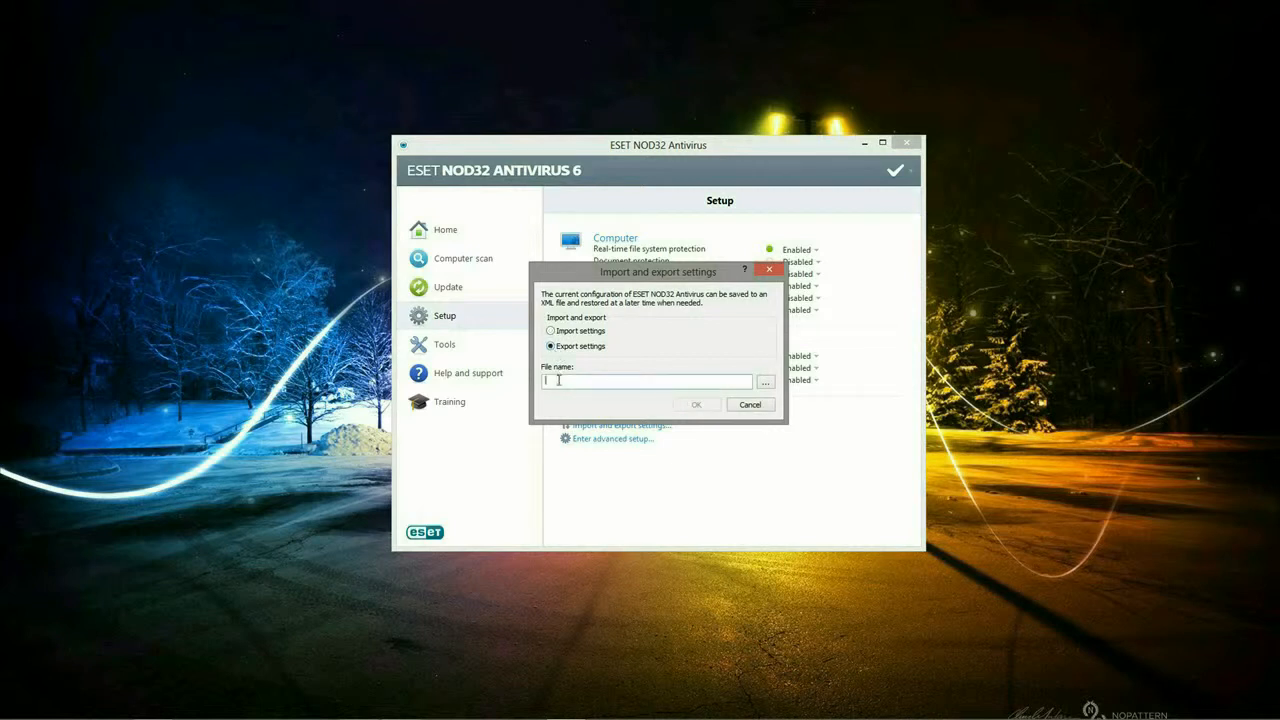
{"action": "type", "text": "ESET"}
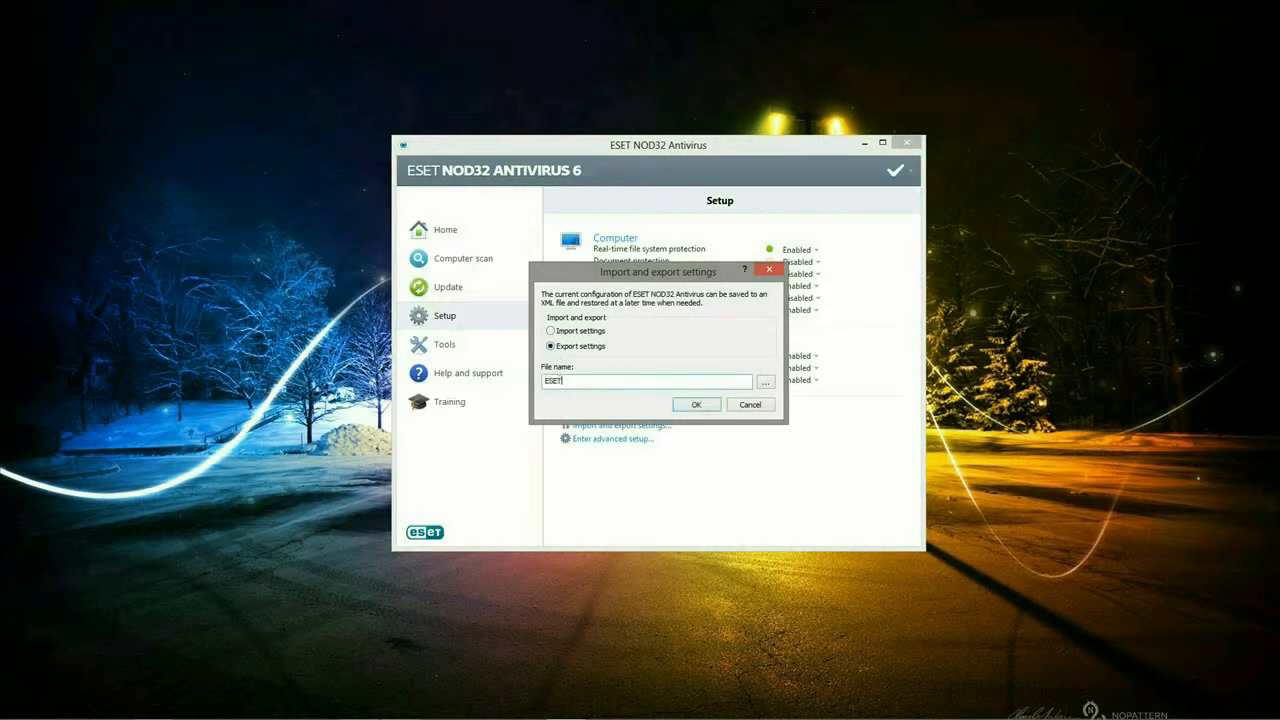
{"action": "left_click", "coordinate": [764, 382]}
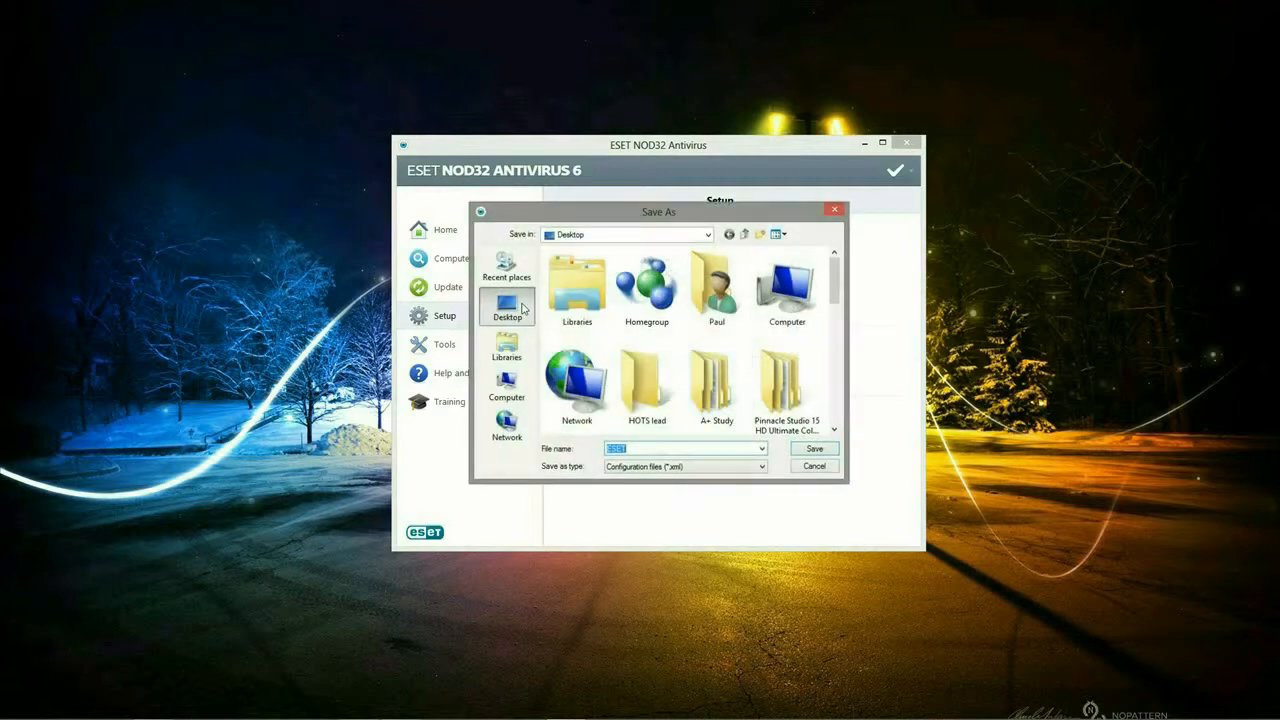
{"action": "left_click", "coordinate": [812, 448]}
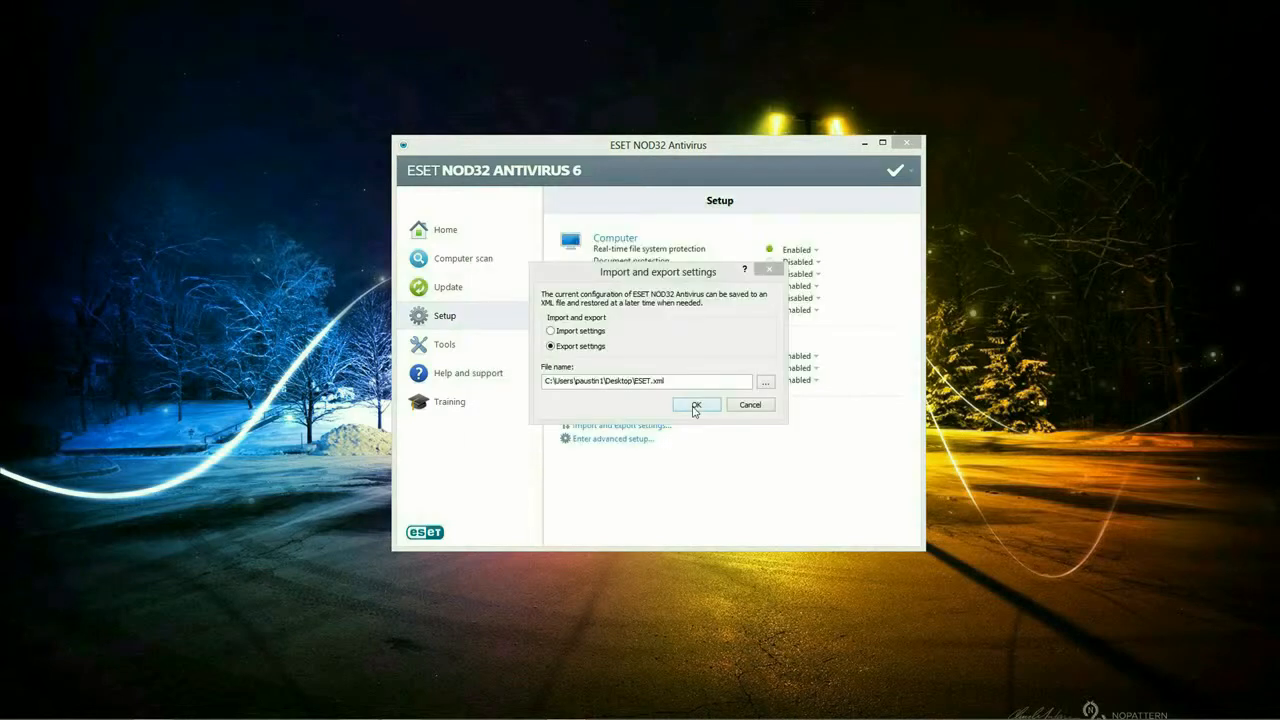
{"action": "left_click", "coordinate": [696, 404]}
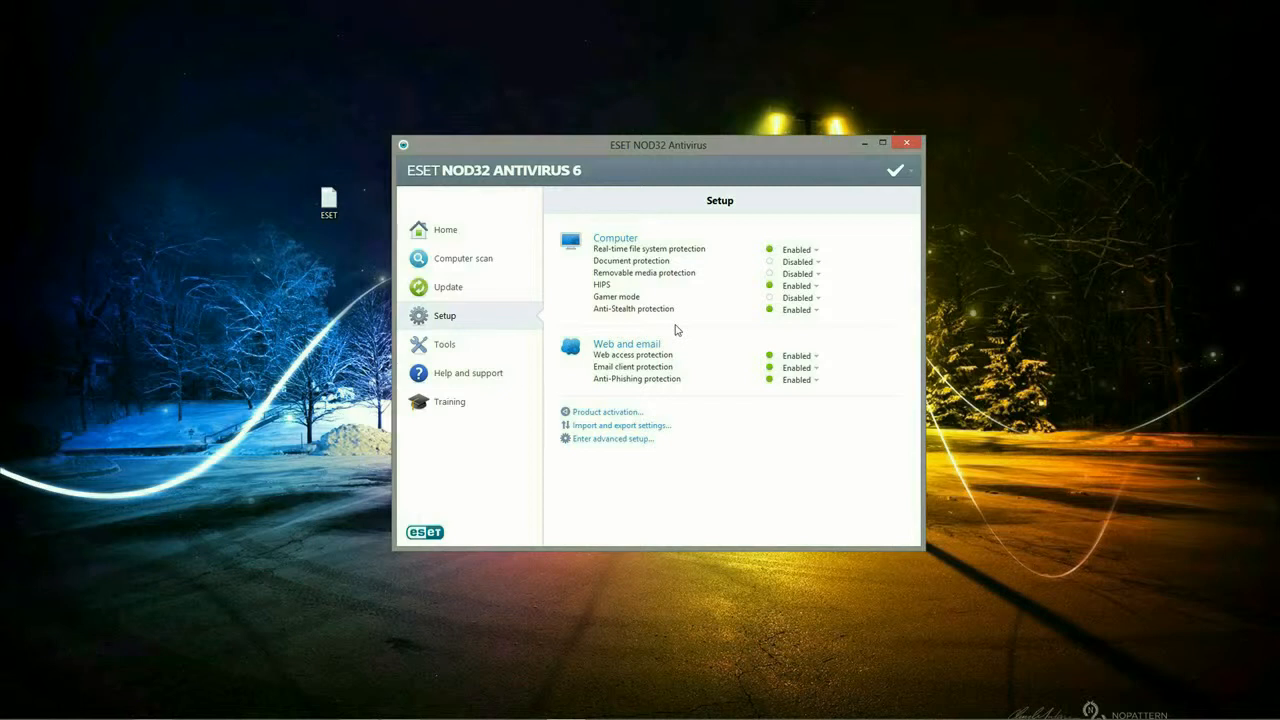
{"action": "mouse_move", "coordinate": [656, 412]}
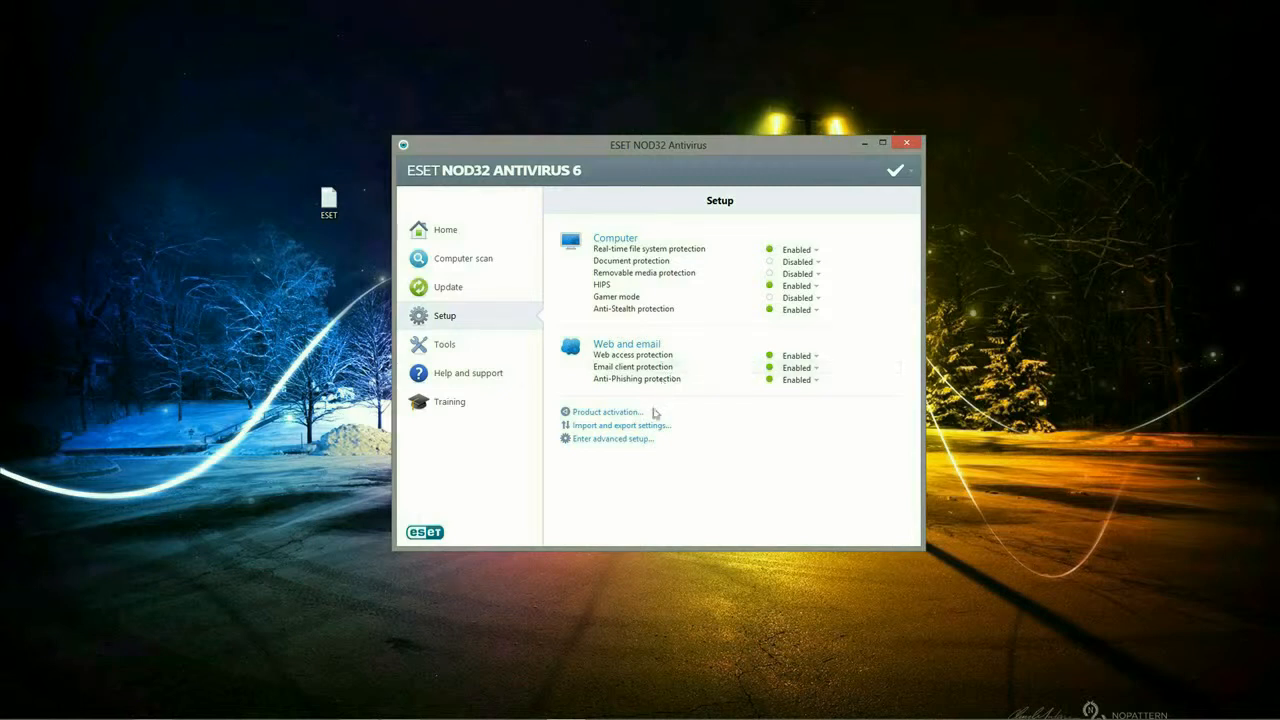
- Reopen Import and export settings, now with Import settings selected
{"action": "left_click", "coordinate": [622, 424]}
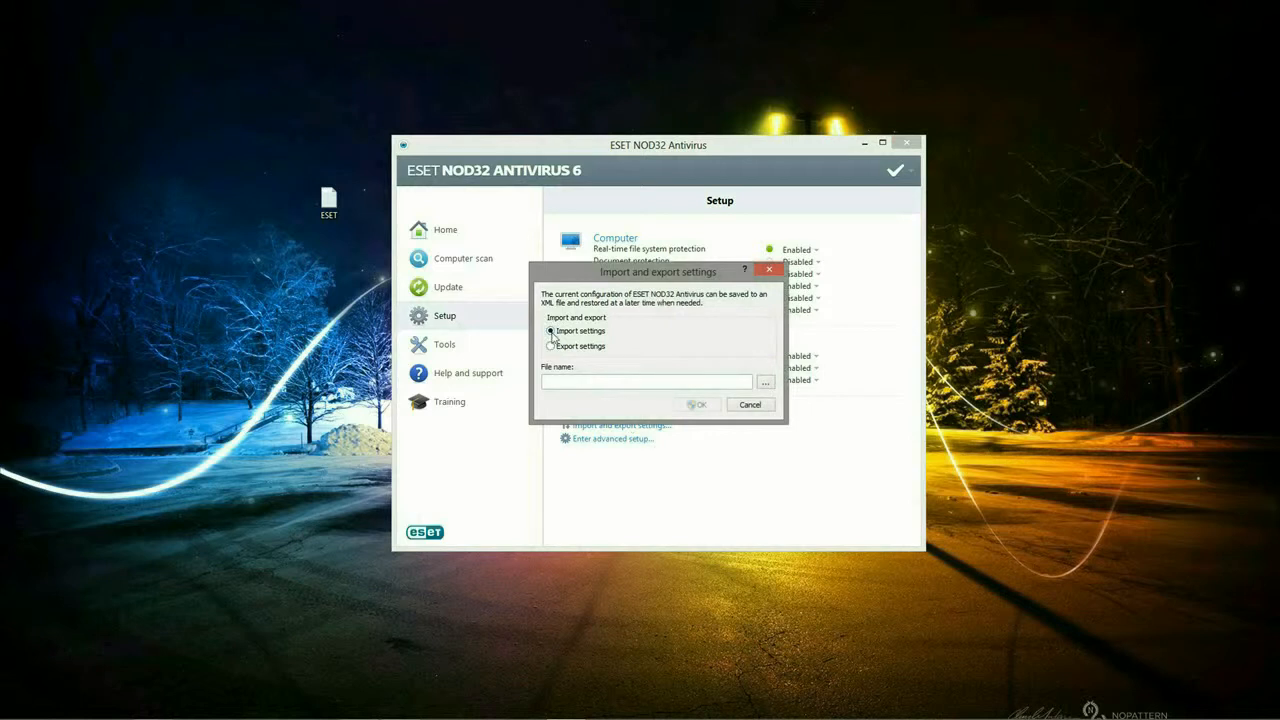
- Browse the Desktop in the Open dialog to locate the ESET.xml file for import
{"action": "left_click", "coordinate": [764, 380]}
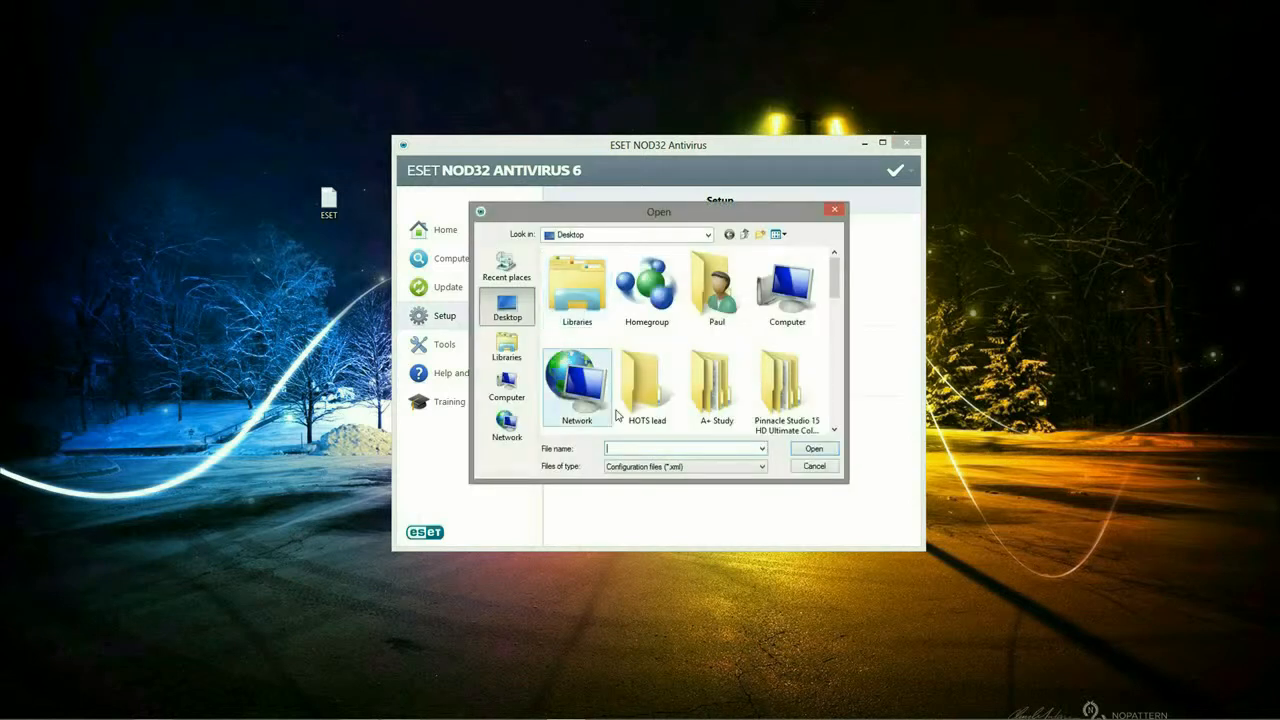
{"action": "scroll", "scroll_direction": "down", "scroll_amount": 3}
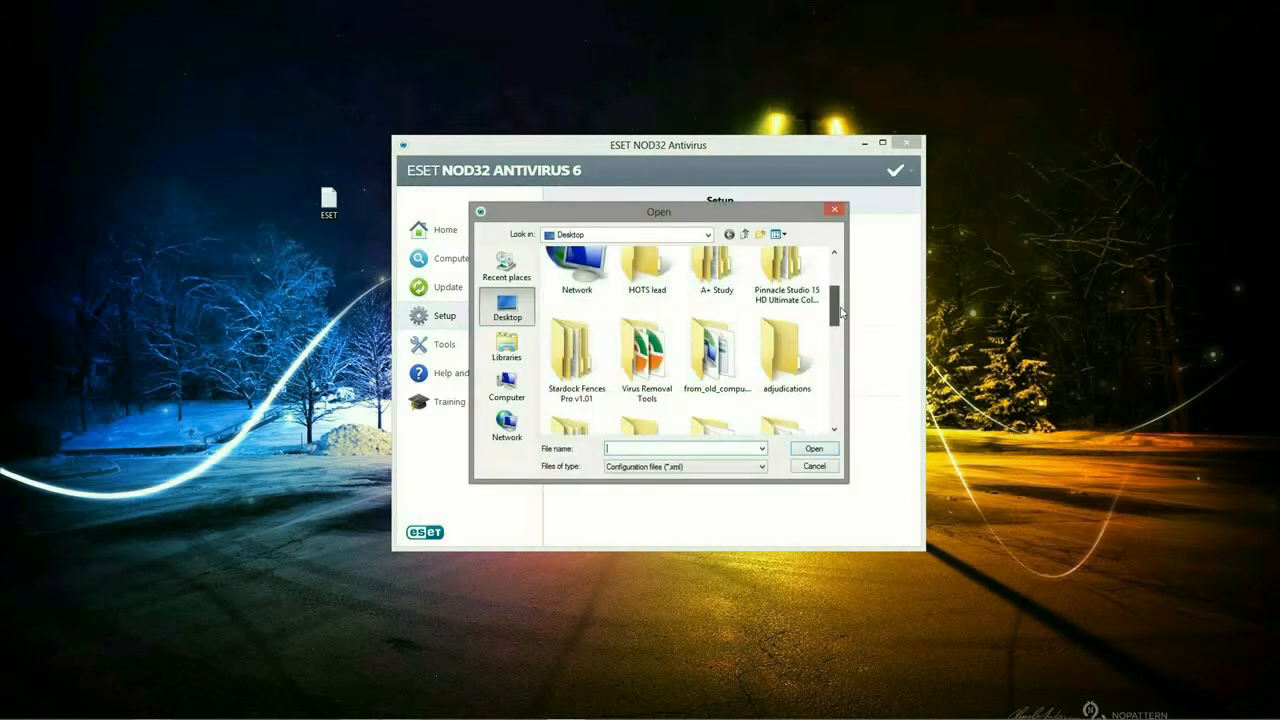
{"action": "scroll", "scroll_direction": "down", "scroll_amount": 3}
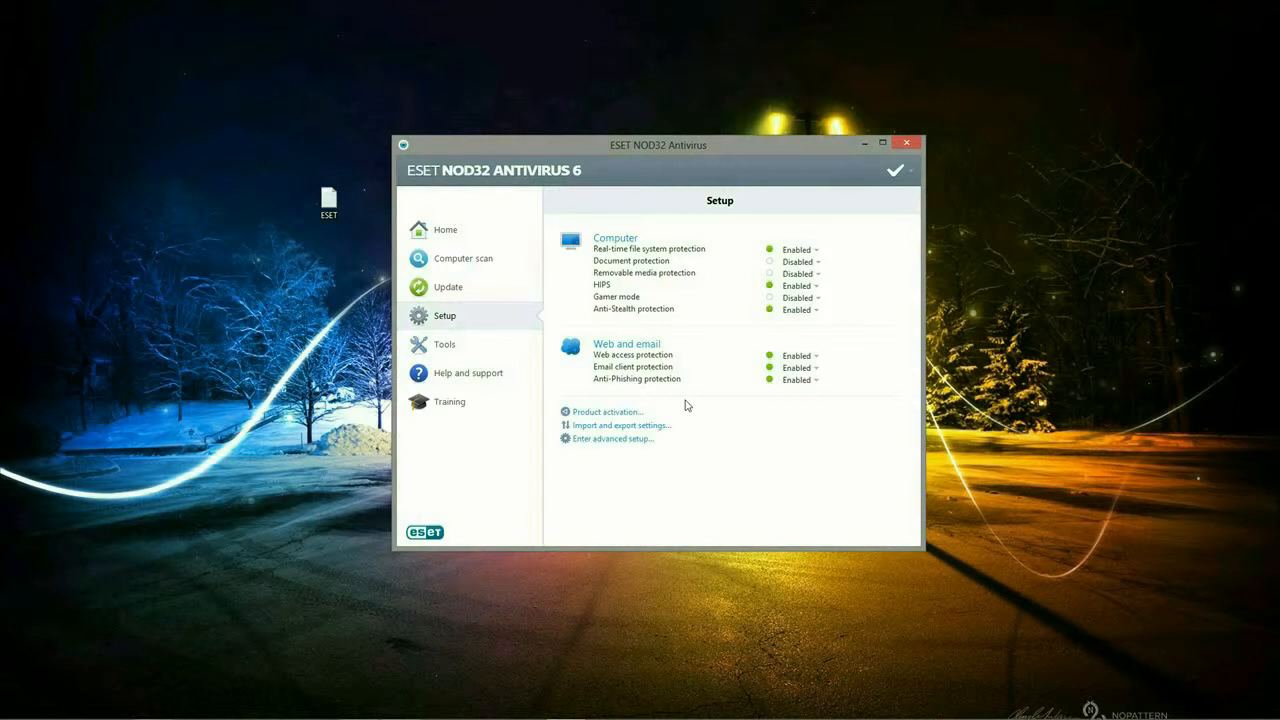
{"action": "mouse_move", "coordinate": [792, 210]}
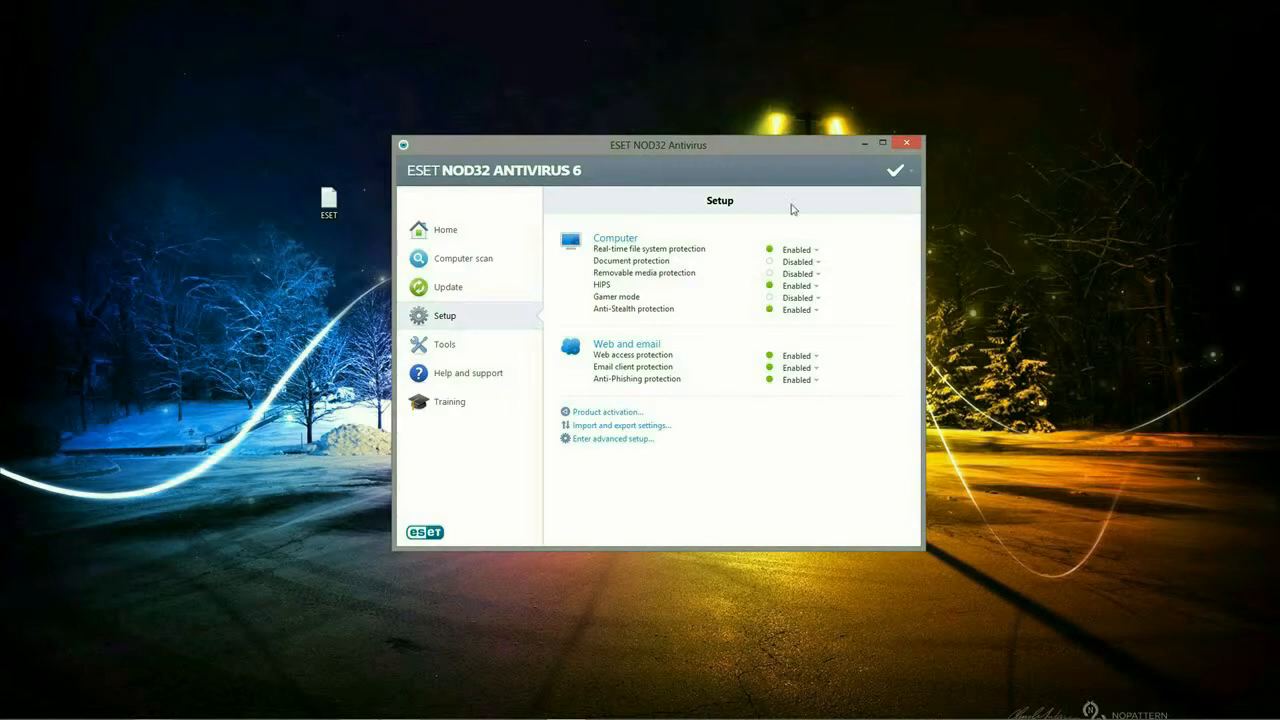
{"action": "mouse_move", "coordinate": [908, 144]}
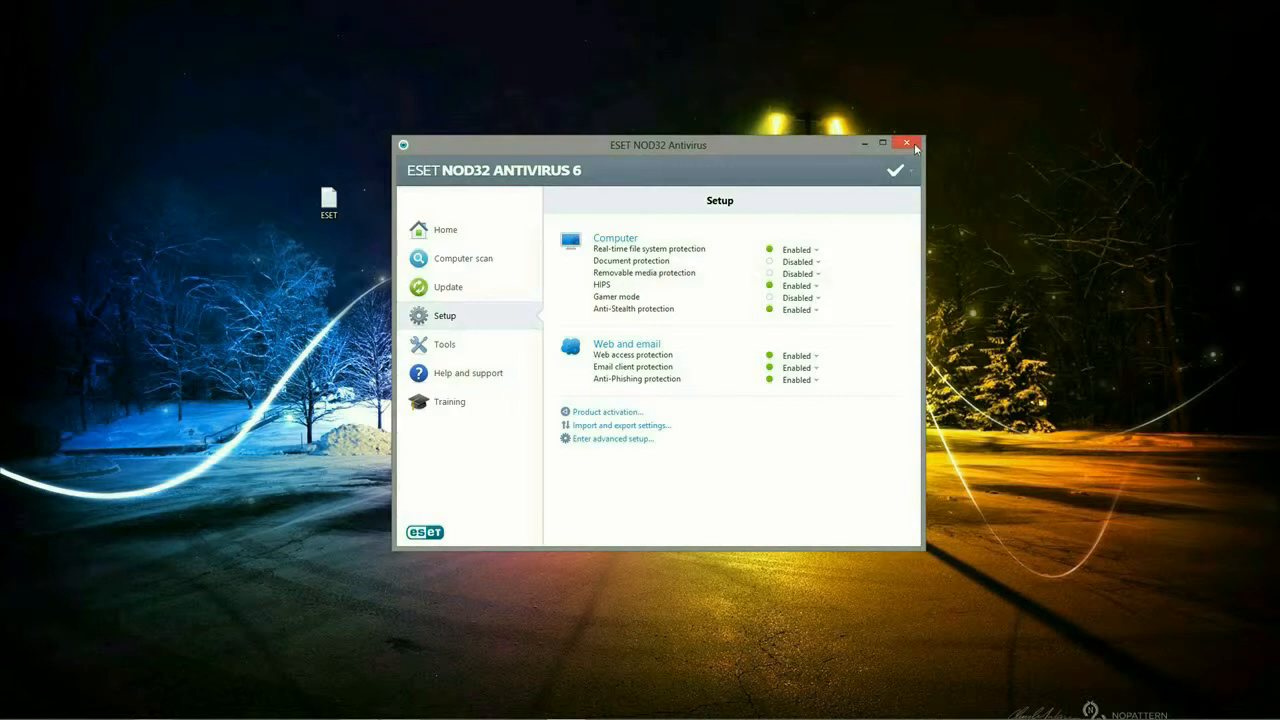